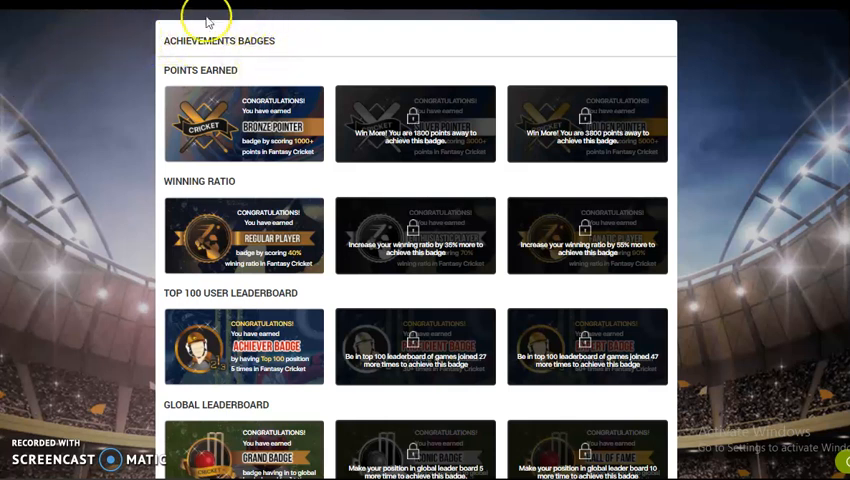
{"action": "mouse_move", "coordinate": [84, 50]}
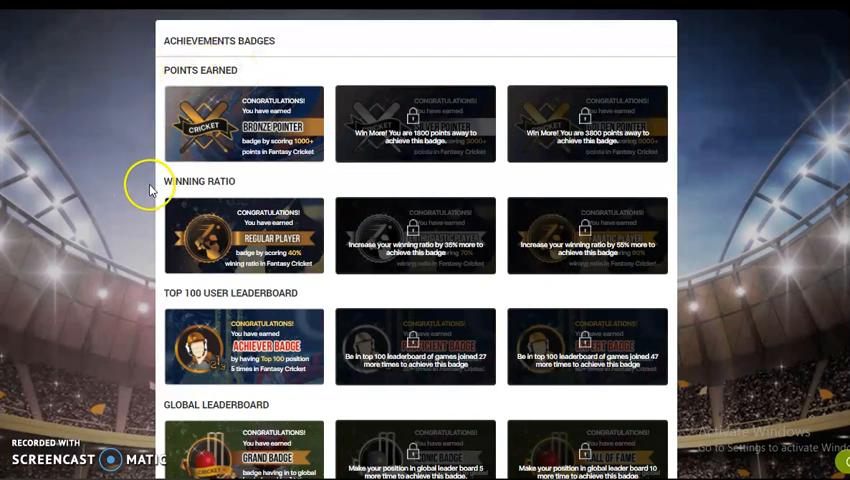
{"action": "mouse_move", "coordinate": [226, 192]}
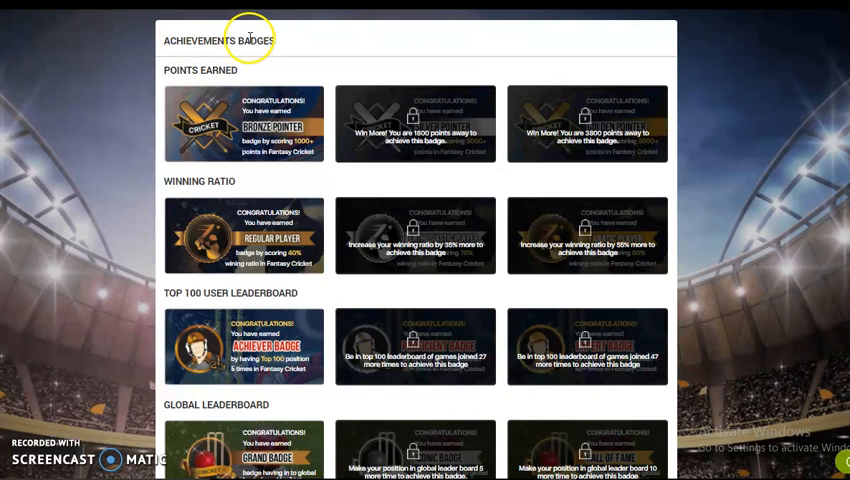
{"action": "mouse_move", "coordinate": [214, 68]}
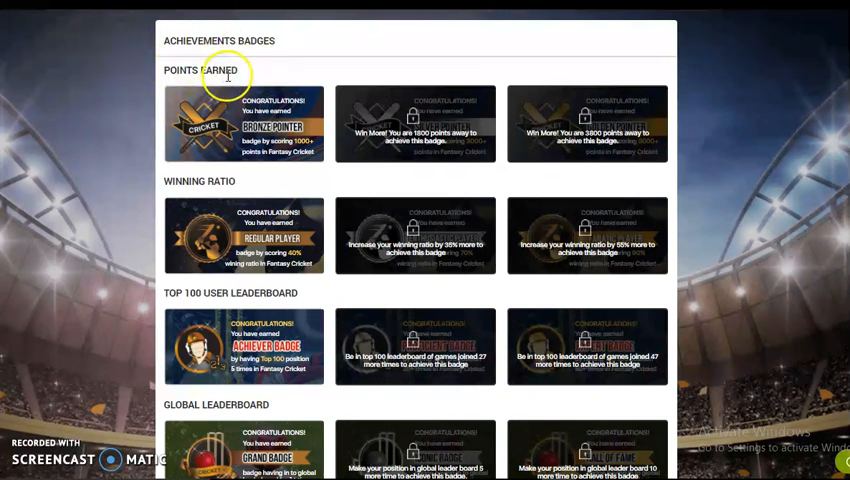
{"action": "mouse_move", "coordinate": [388, 180]}
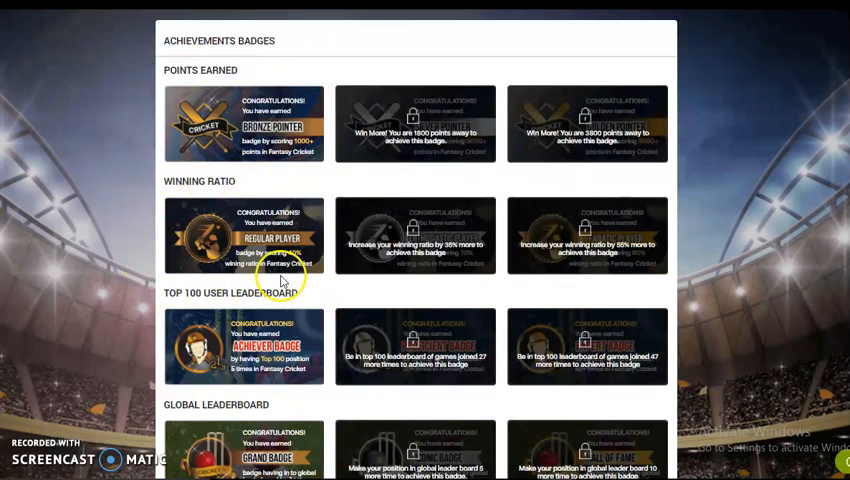
{"action": "mouse_move", "coordinate": [124, 368]}
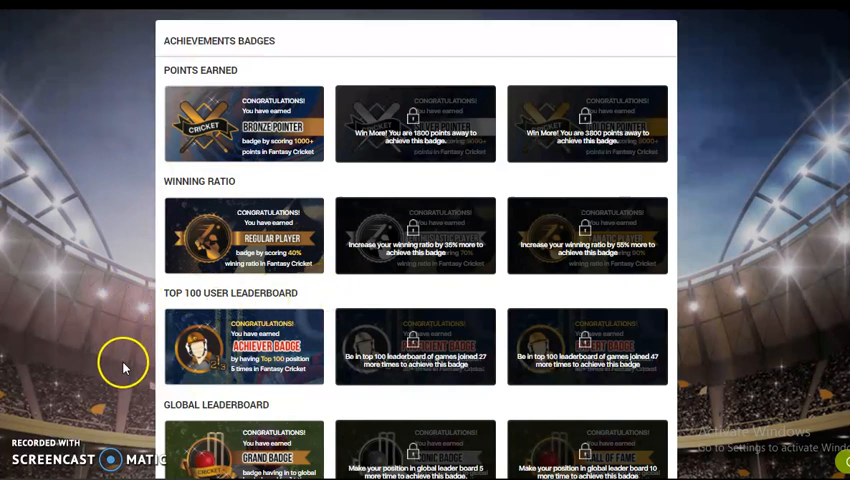